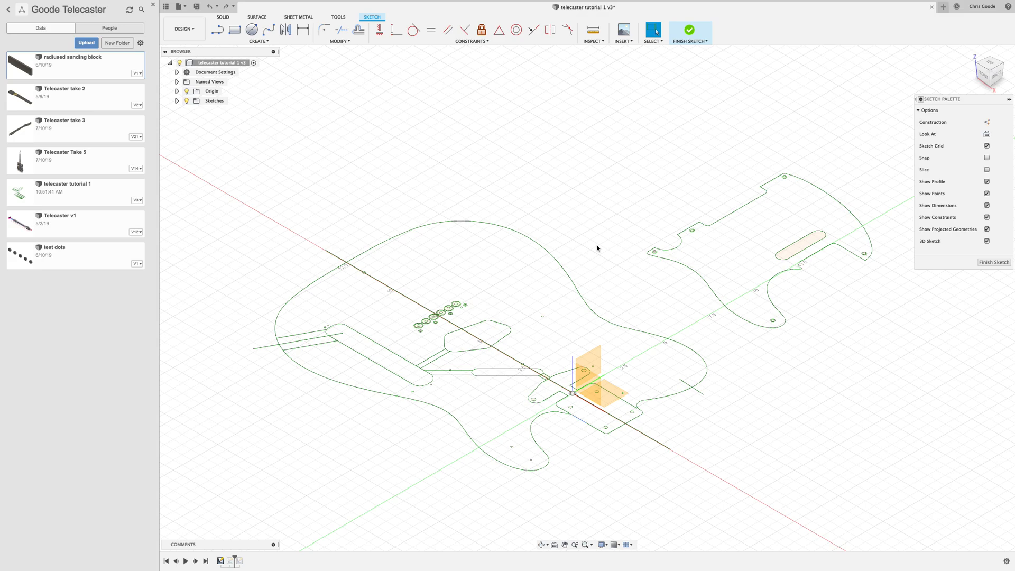
pyautogui.moveTo(602, 251)
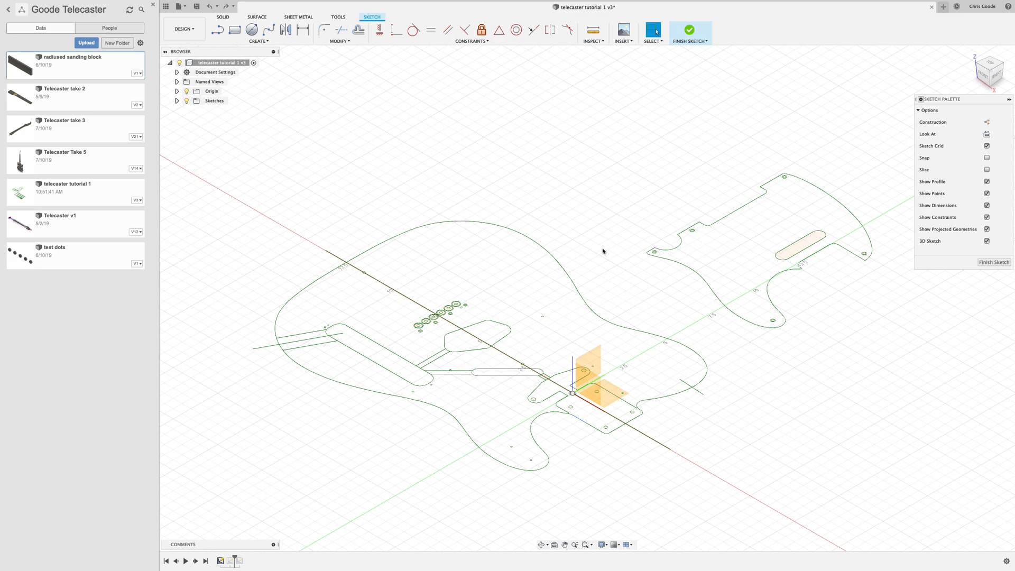
pyautogui.moveTo(432, 410)
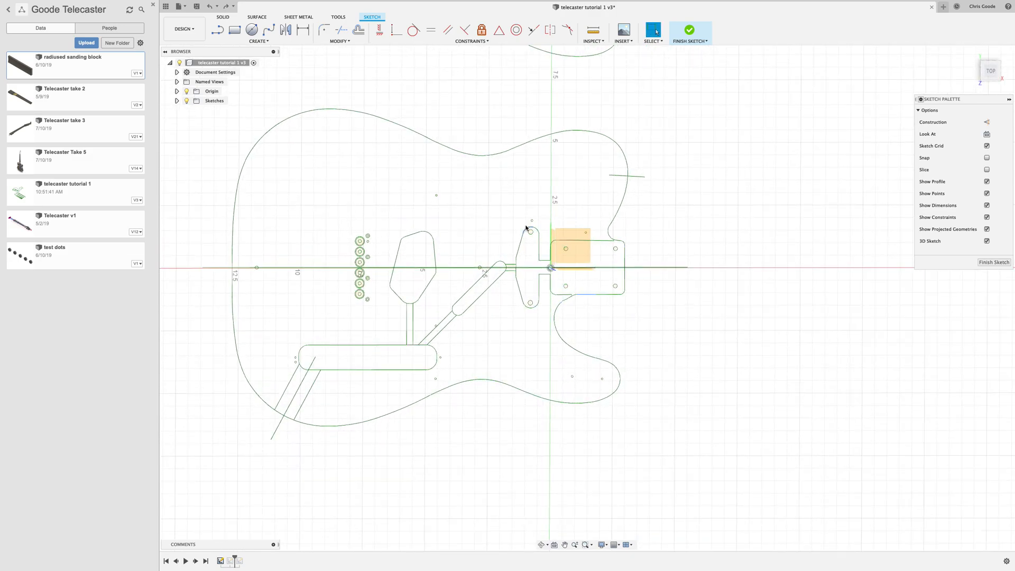
pyautogui.moveTo(470, 201)
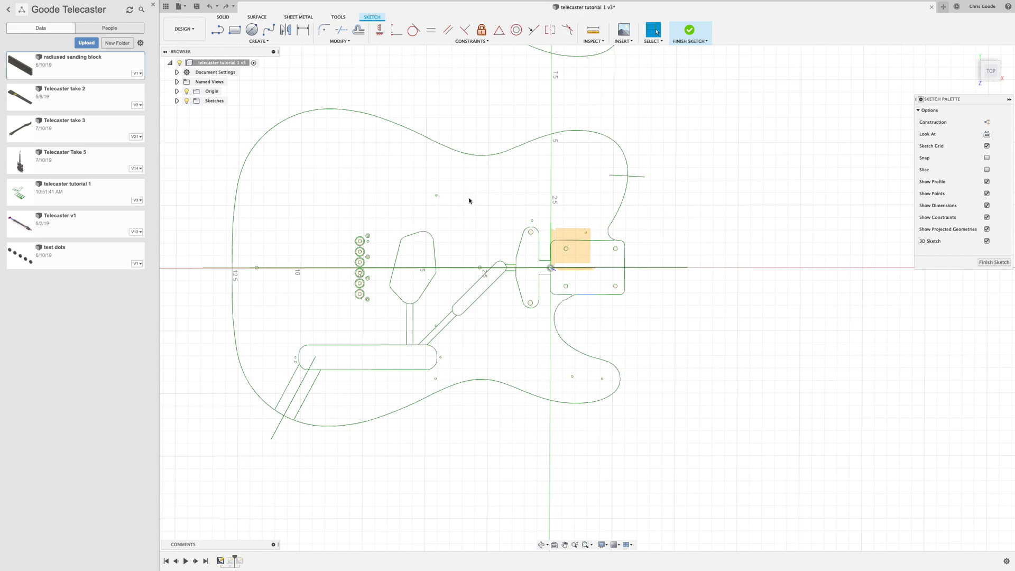
pyautogui.moveTo(619, 154)
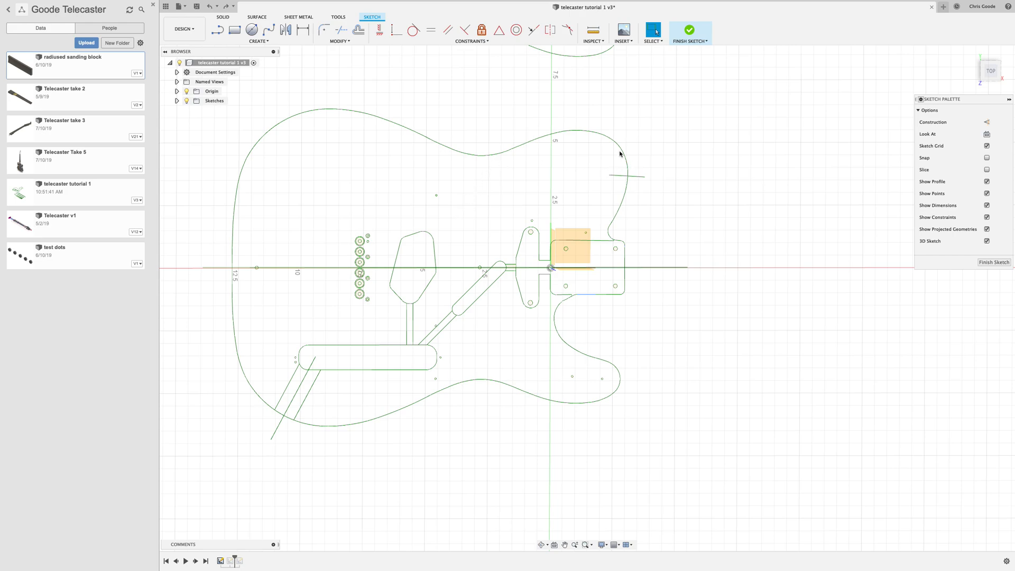
pyautogui.moveTo(631, 97)
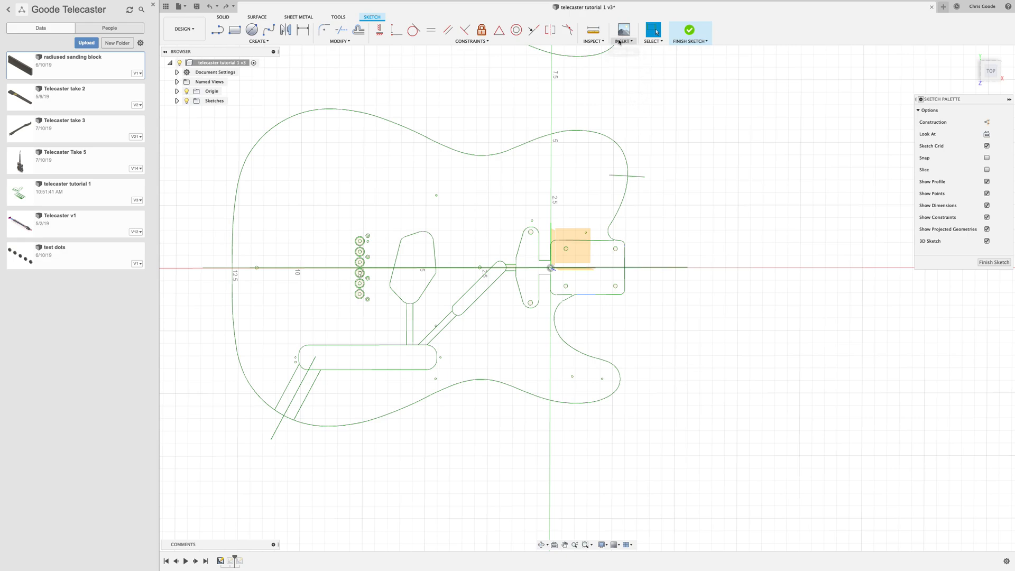
pyautogui.moveTo(622, 31)
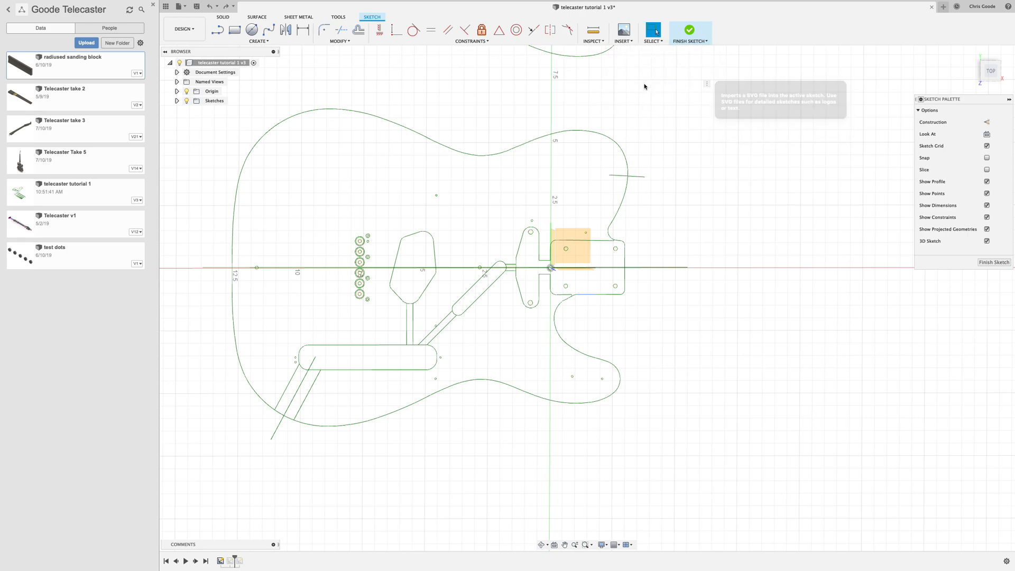
# Step: Insert the Fender-Telecaster-Neck.svg drawing into the body sketch via Insert SVG
pyautogui.click(651, 31)
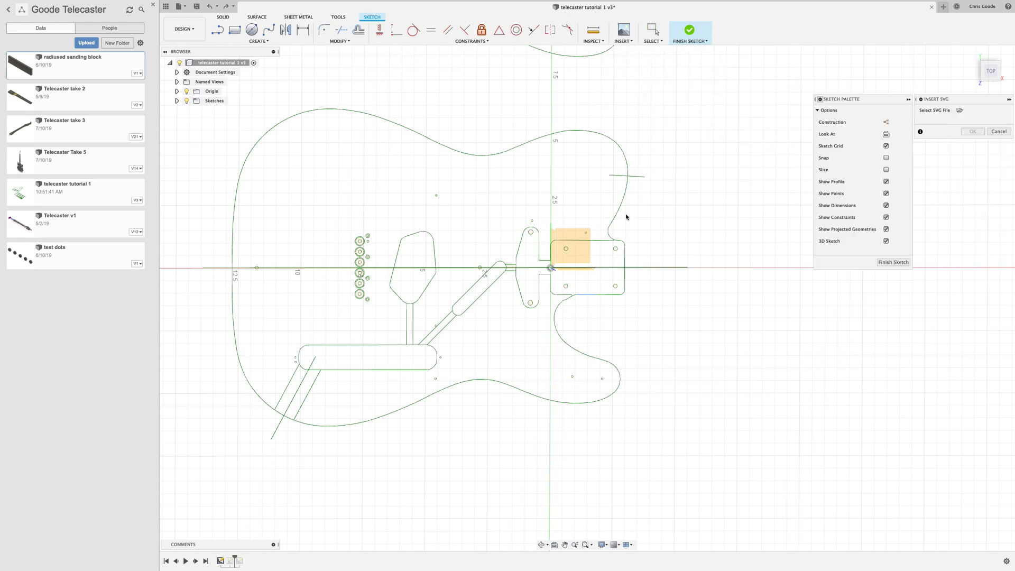
pyautogui.moveTo(580, 237)
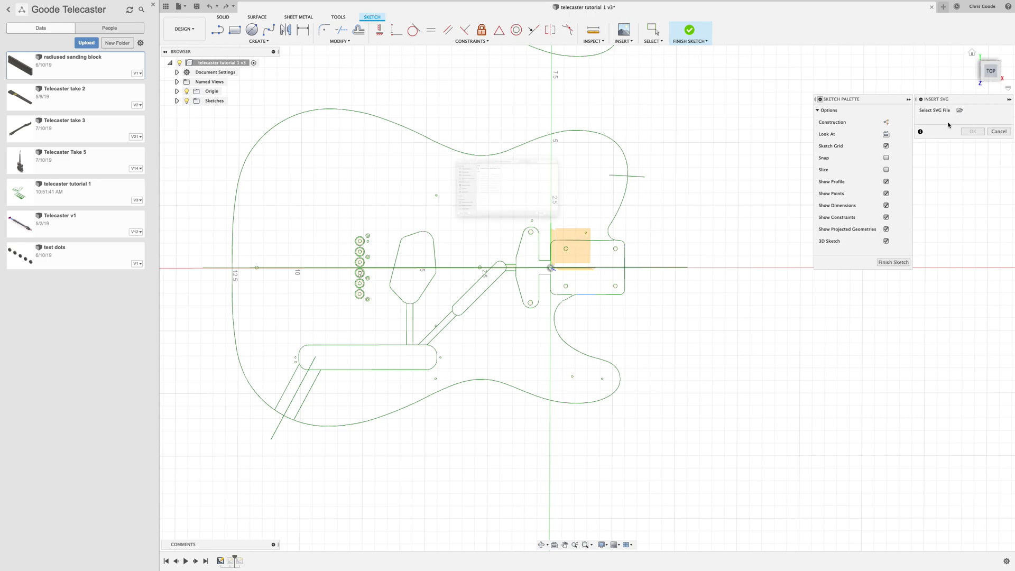
pyautogui.click(960, 110)
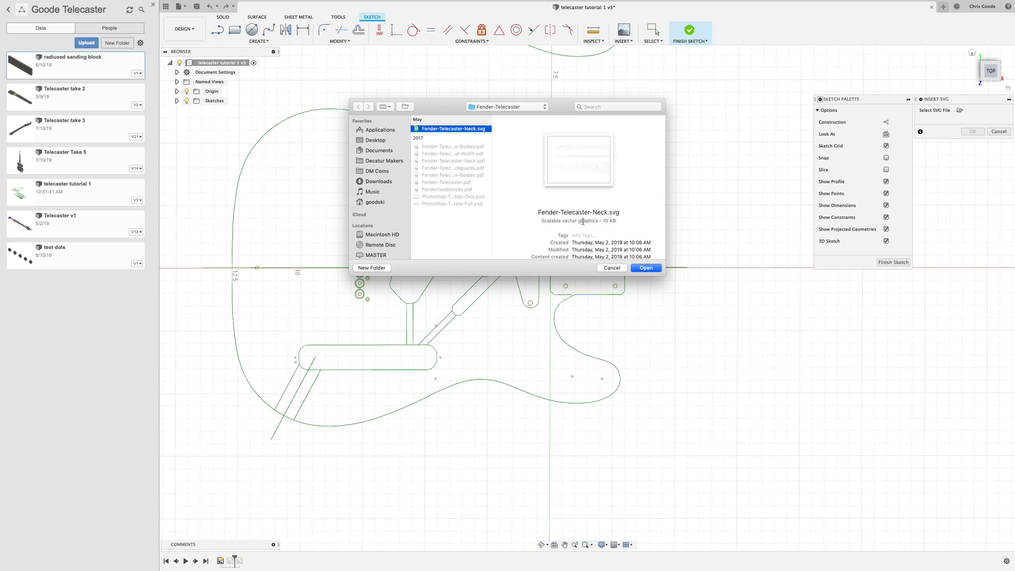
pyautogui.click(645, 268)
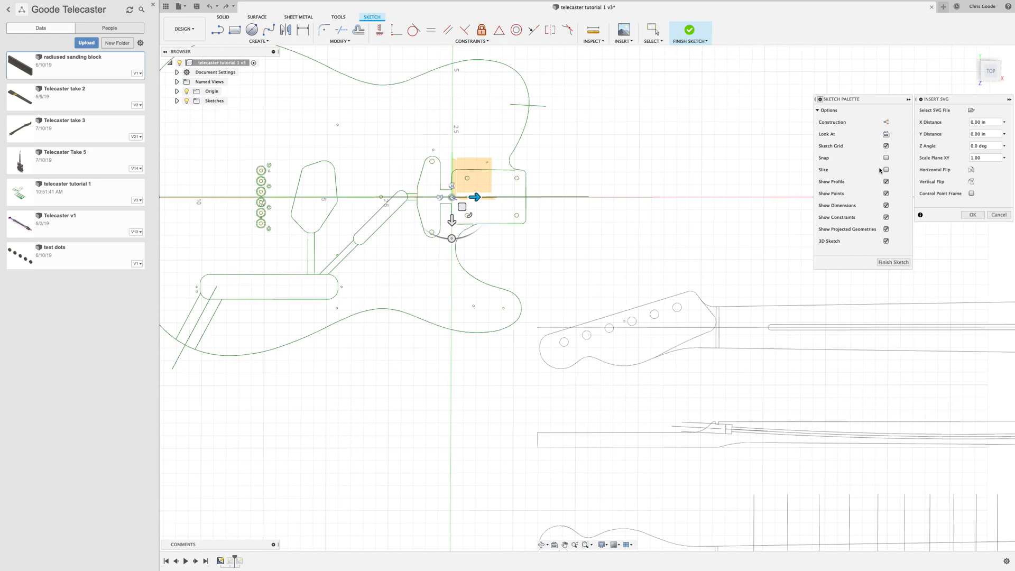
# Step: Scale the neck drawing to 0.9988584475 and rotate it into position beside the body
pyautogui.click(974, 157)
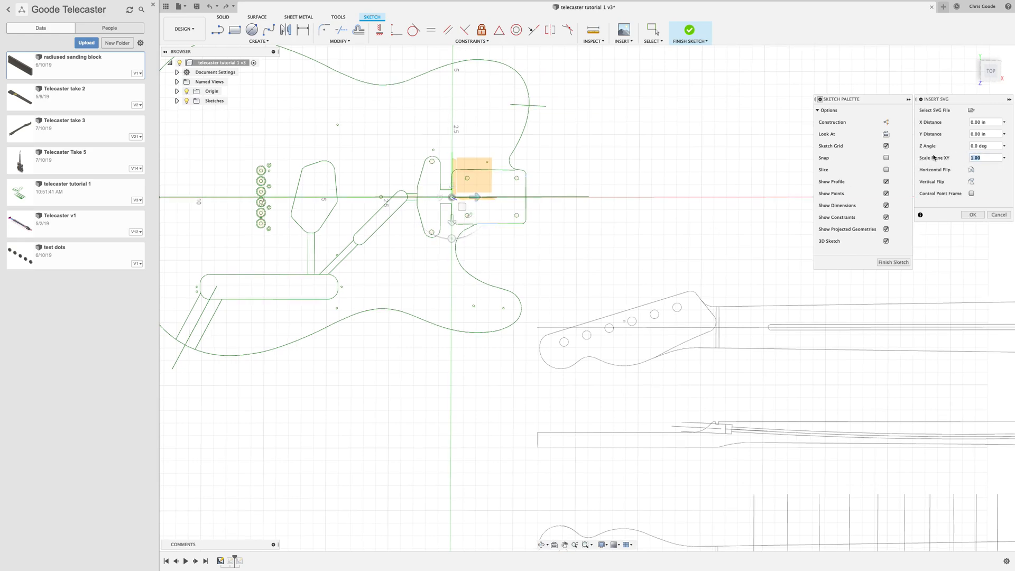
pyautogui.write('0.9988584475')
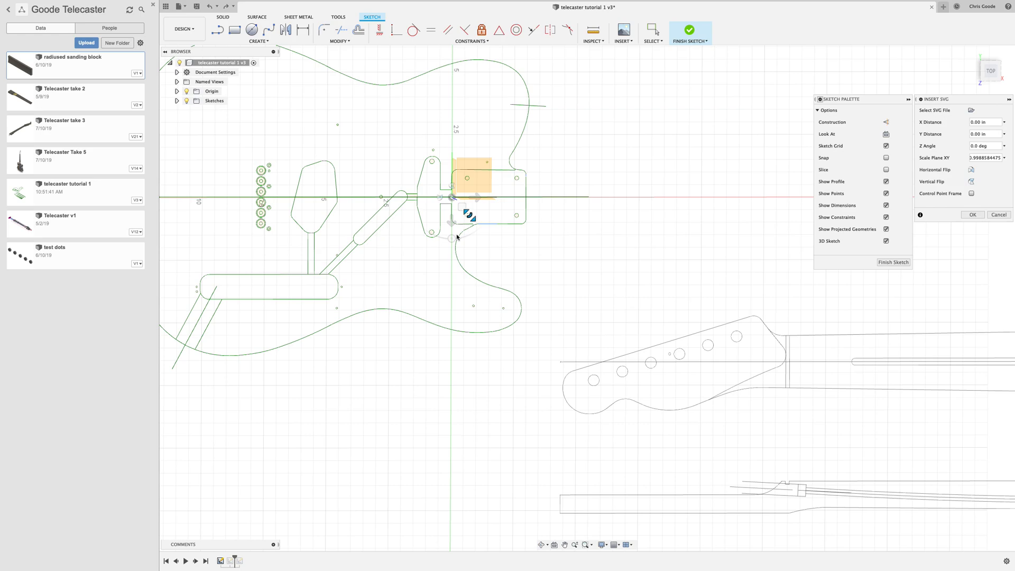
pyautogui.click(983, 158)
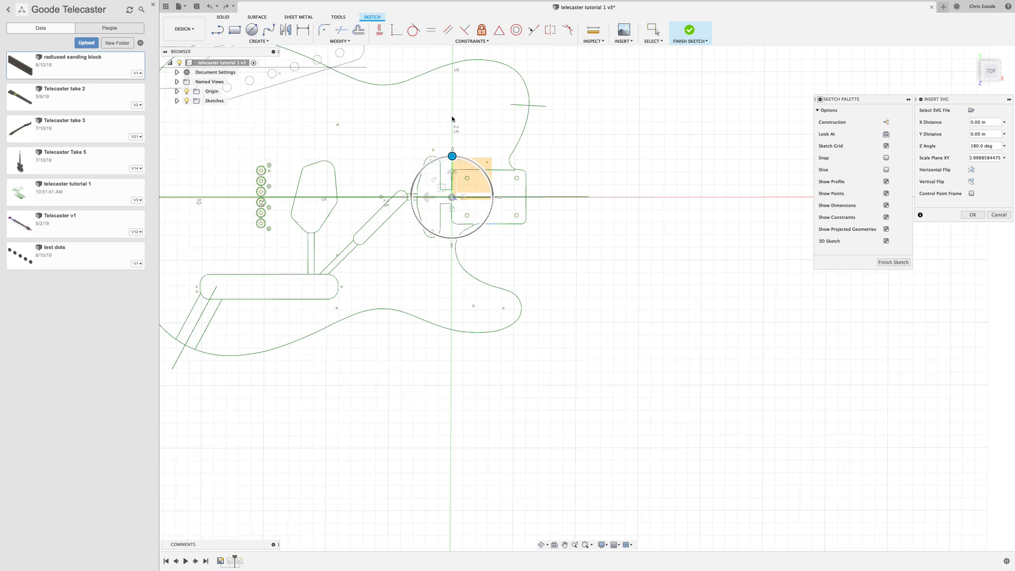
pyautogui.scroll(-3)
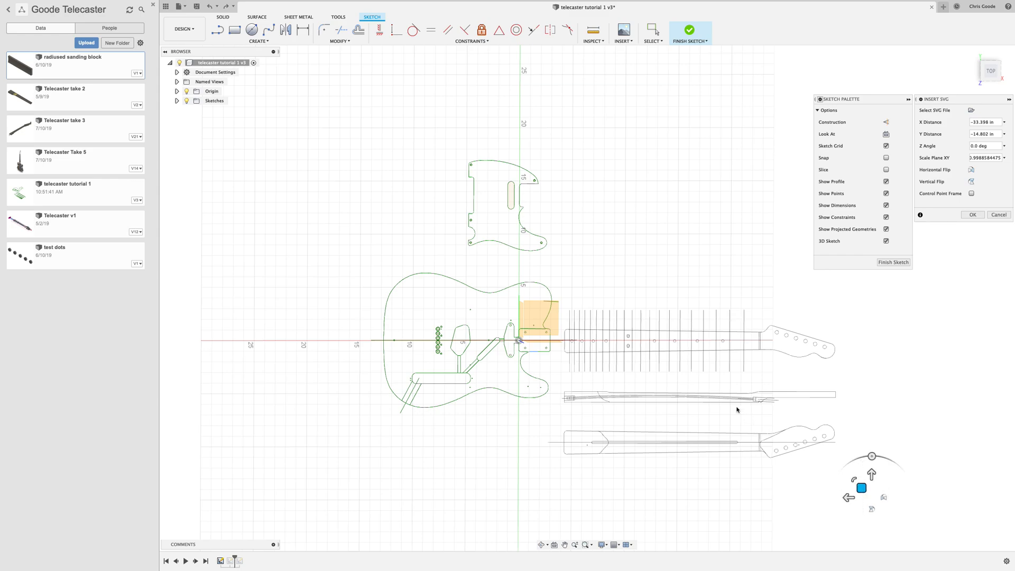
pyautogui.moveTo(757, 345)
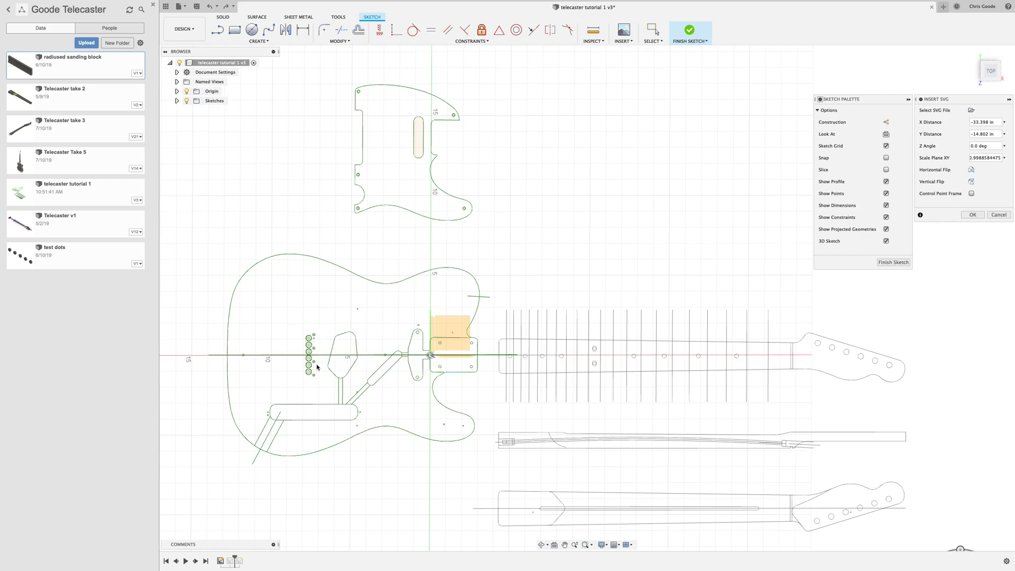
pyautogui.moveTo(319, 369)
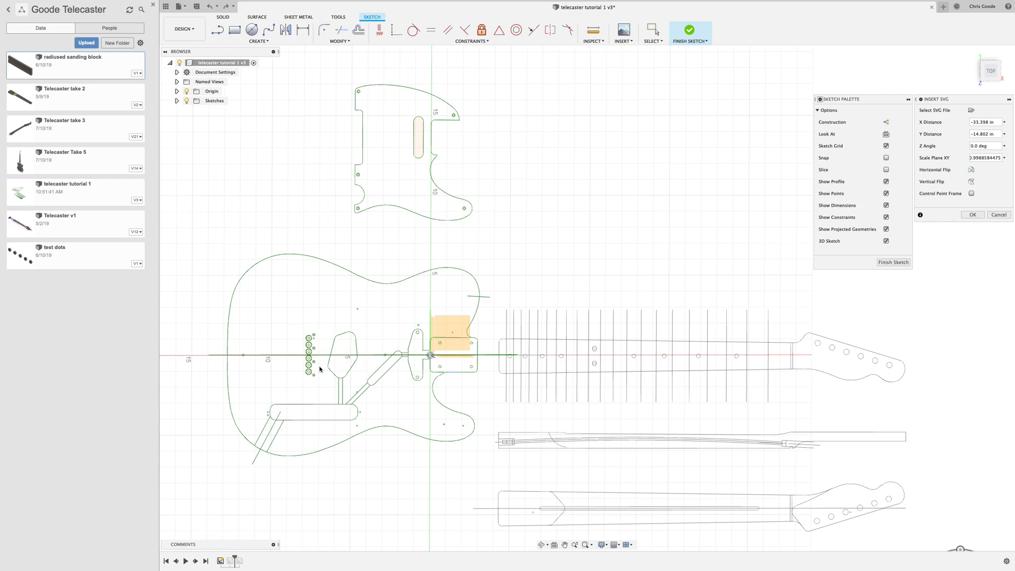
pyautogui.moveTo(314, 341)
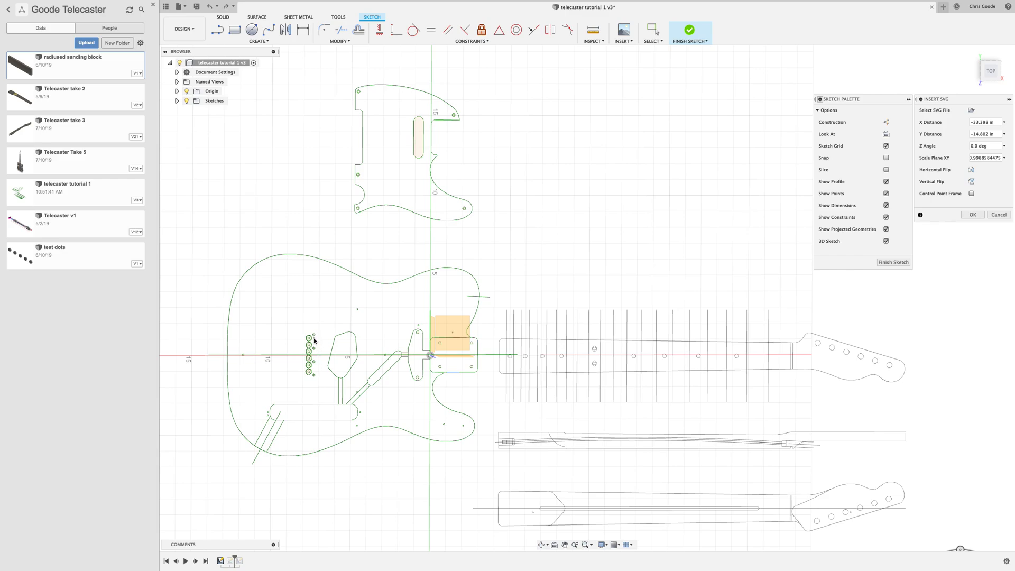
pyautogui.moveTo(315, 375)
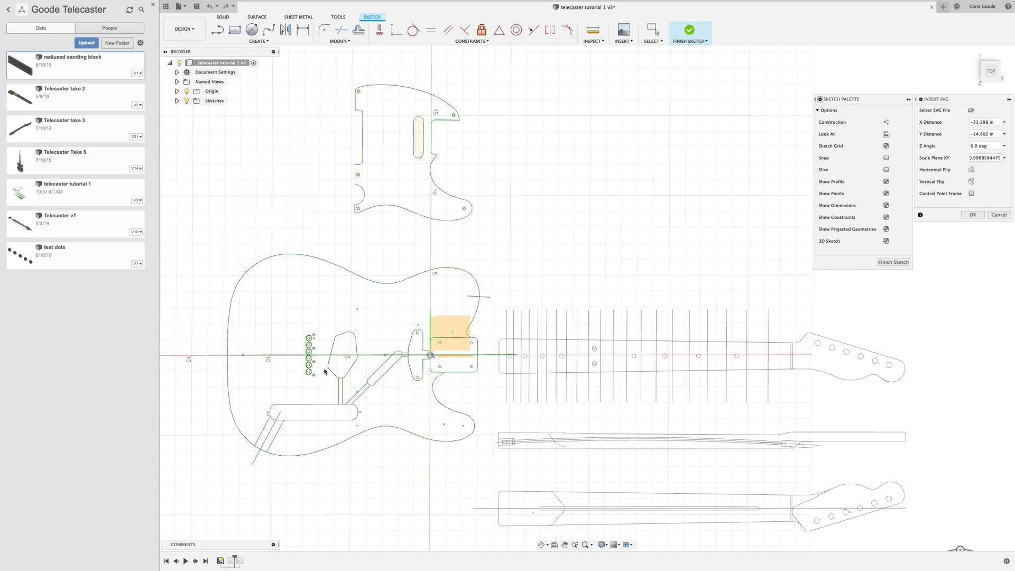
pyautogui.moveTo(319, 360)
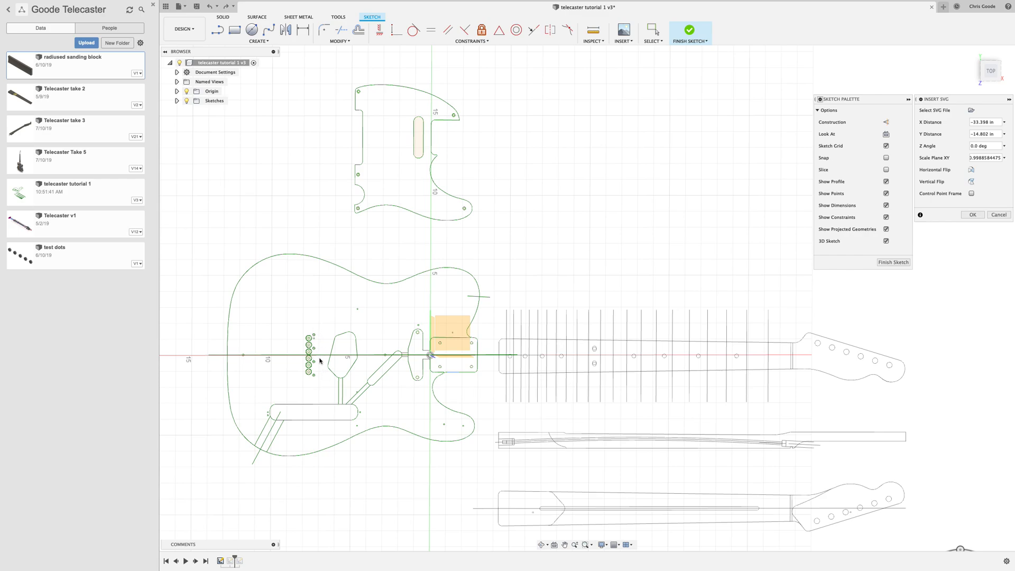
pyautogui.moveTo(344, 383)
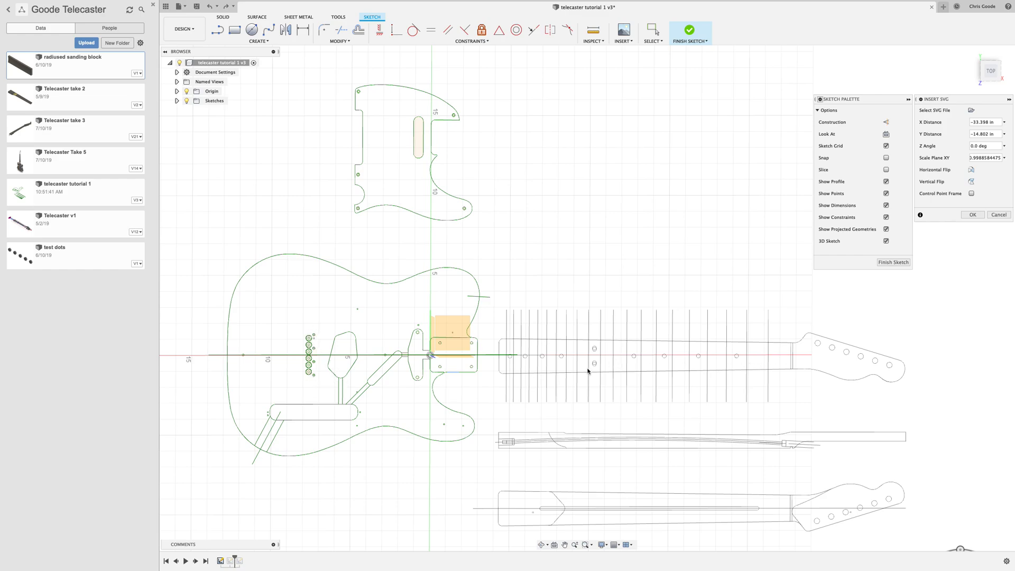
pyautogui.moveTo(435, 361)
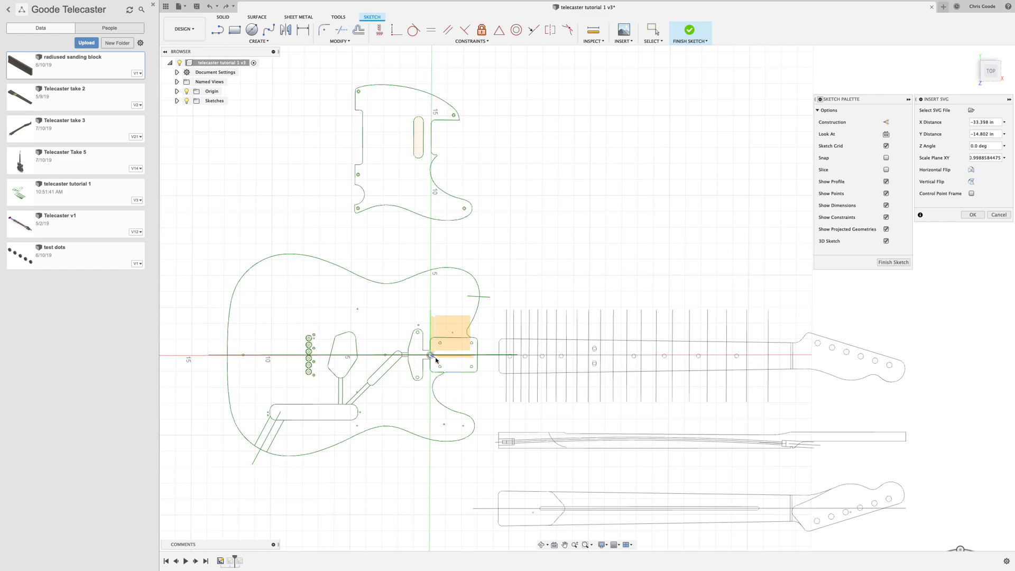
pyautogui.moveTo(521, 405)
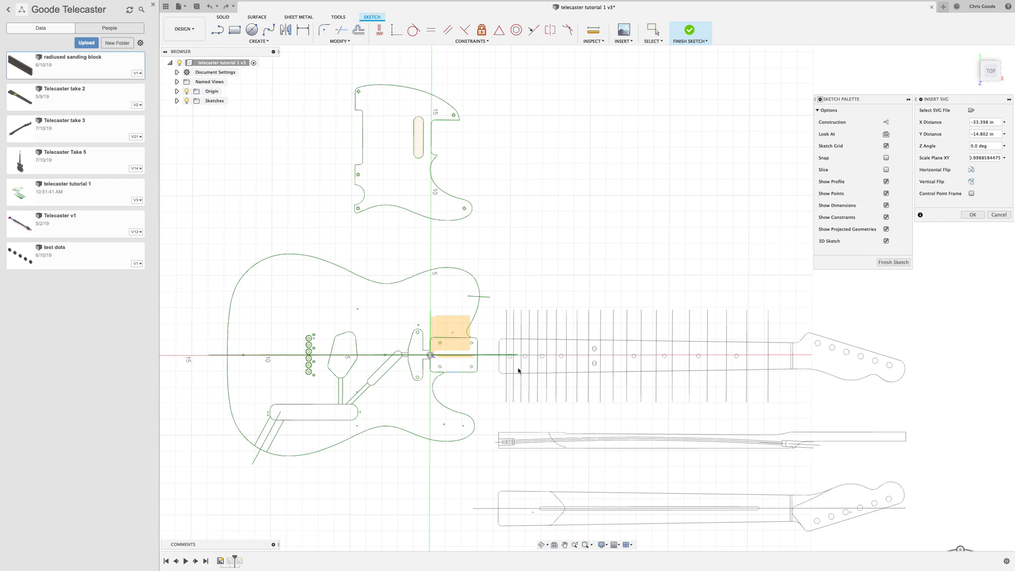
pyautogui.moveTo(711, 337)
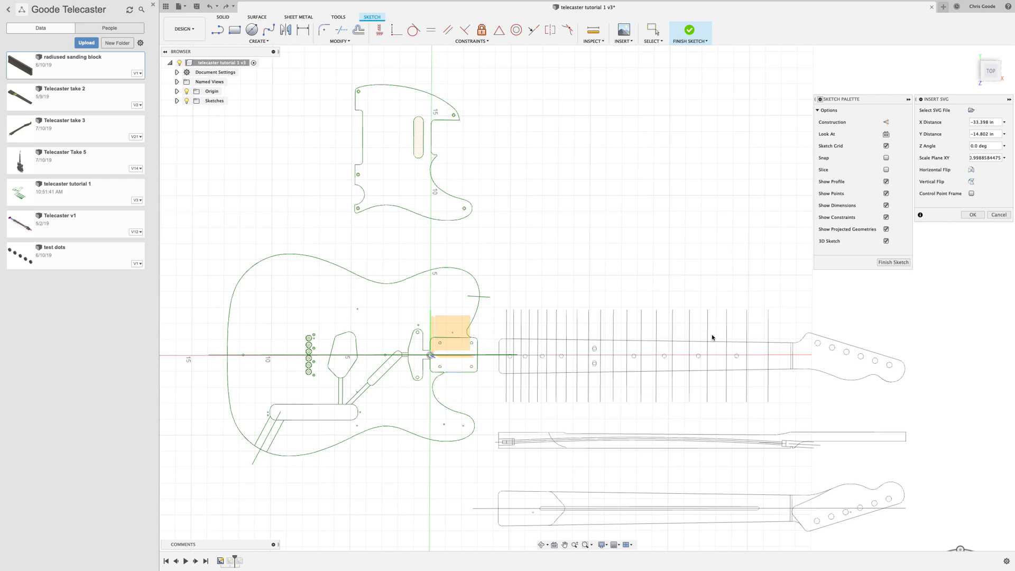
pyautogui.moveTo(750, 416)
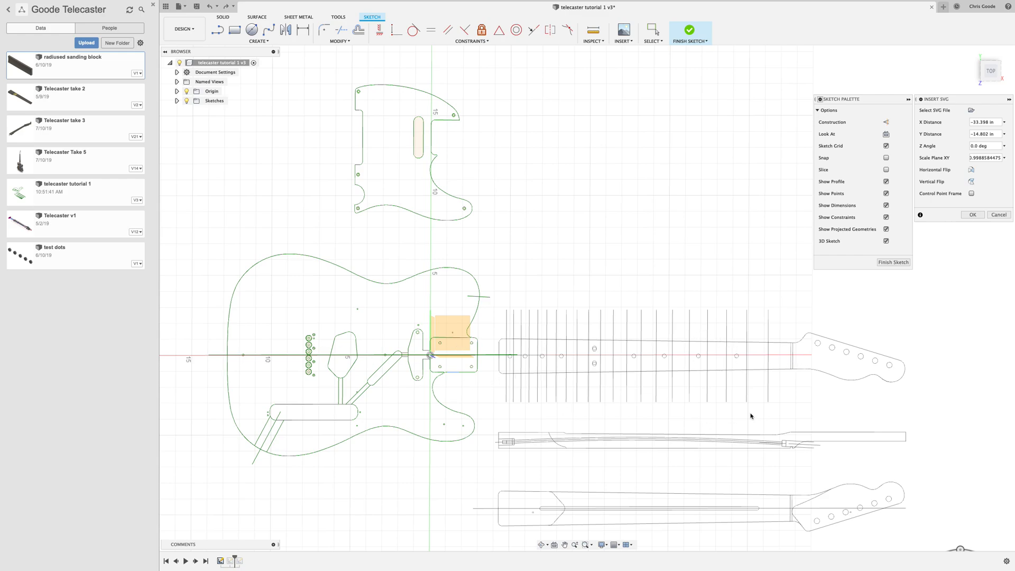
pyautogui.moveTo(620, 435)
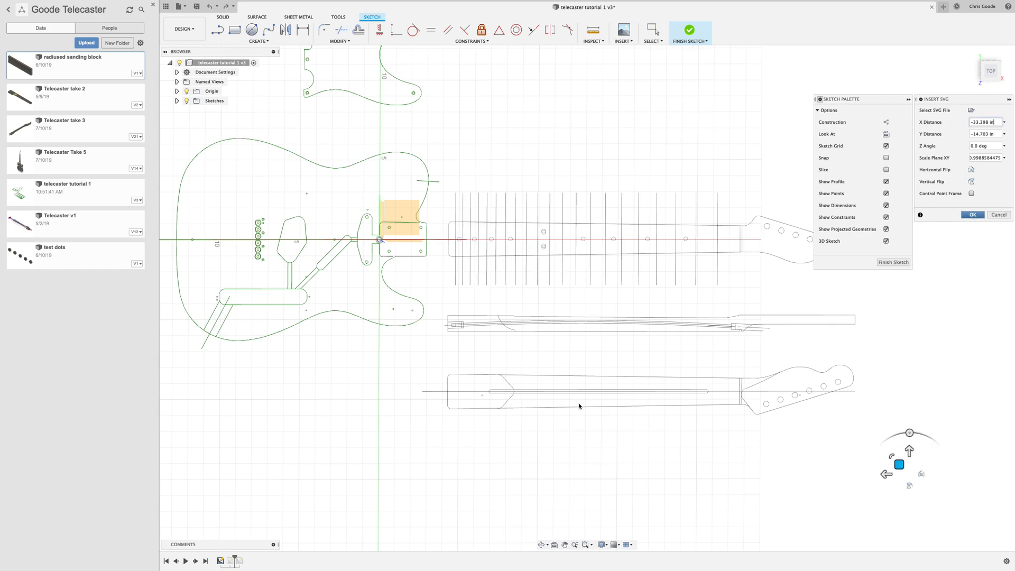
# Step: Confirm the neck drawing's placement and scale, committing it to the sketch
pyautogui.click(970, 214)
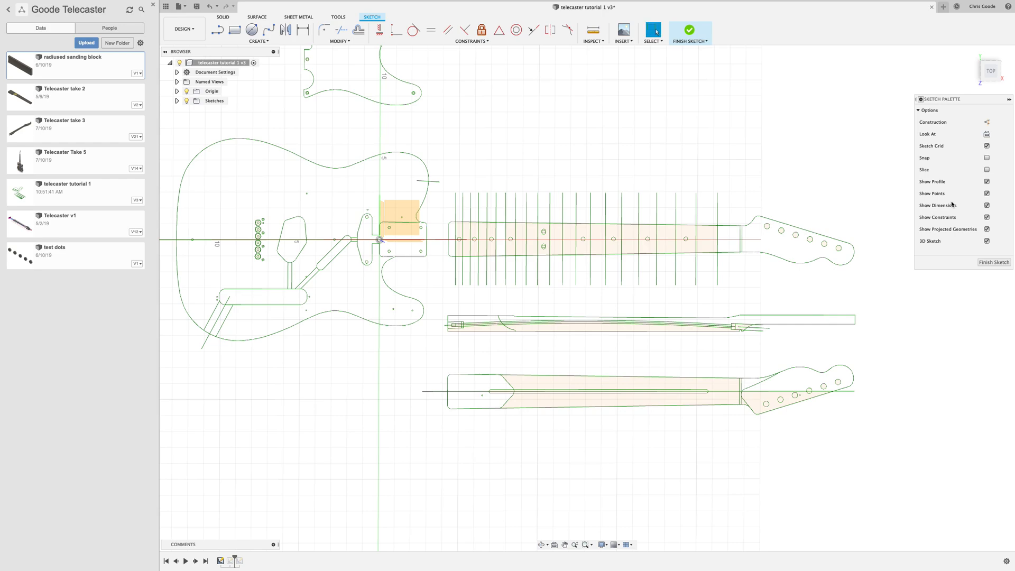
pyautogui.moveTo(349, 259)
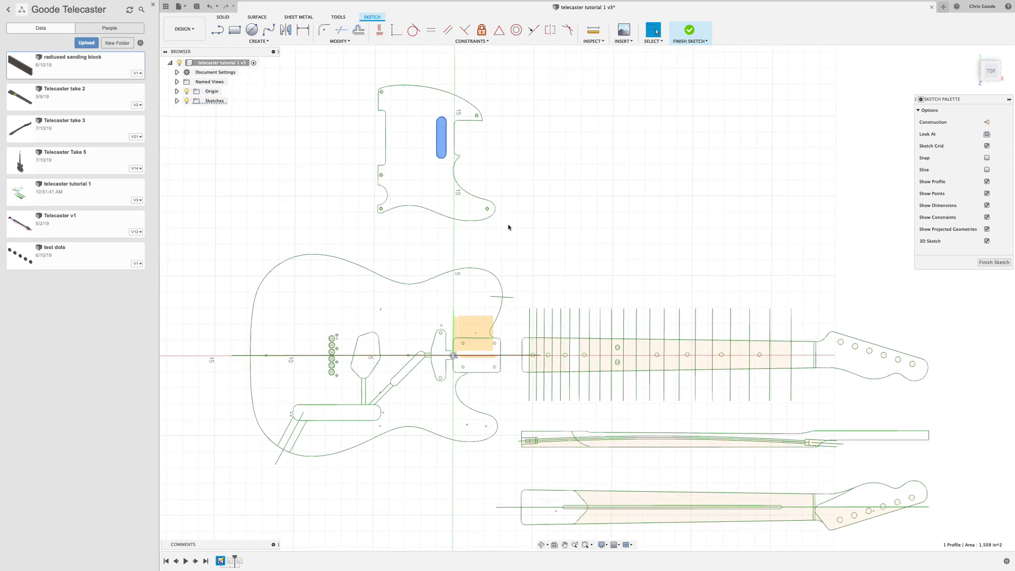
pyautogui.click(417, 121)
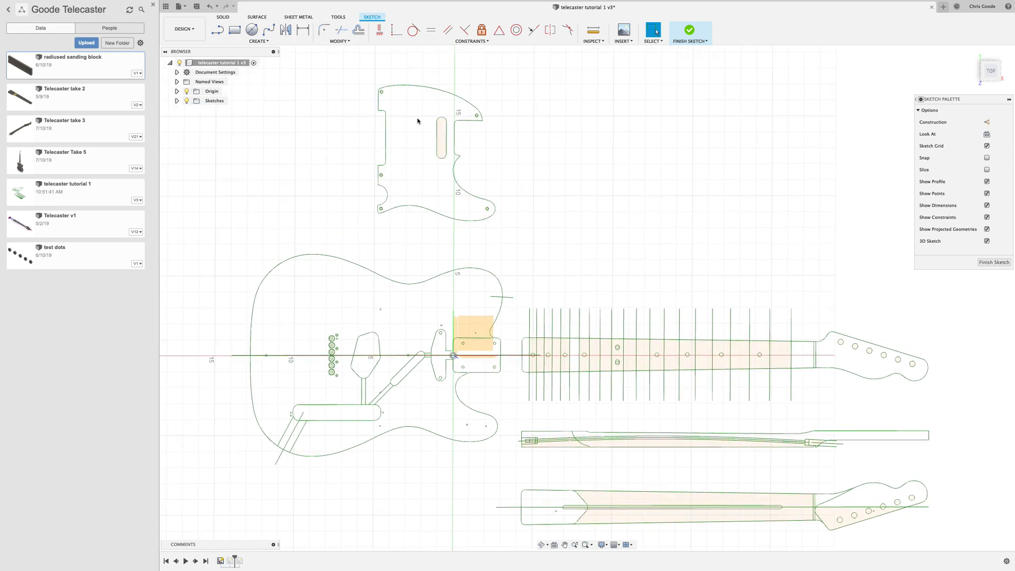
pyautogui.moveTo(406, 301)
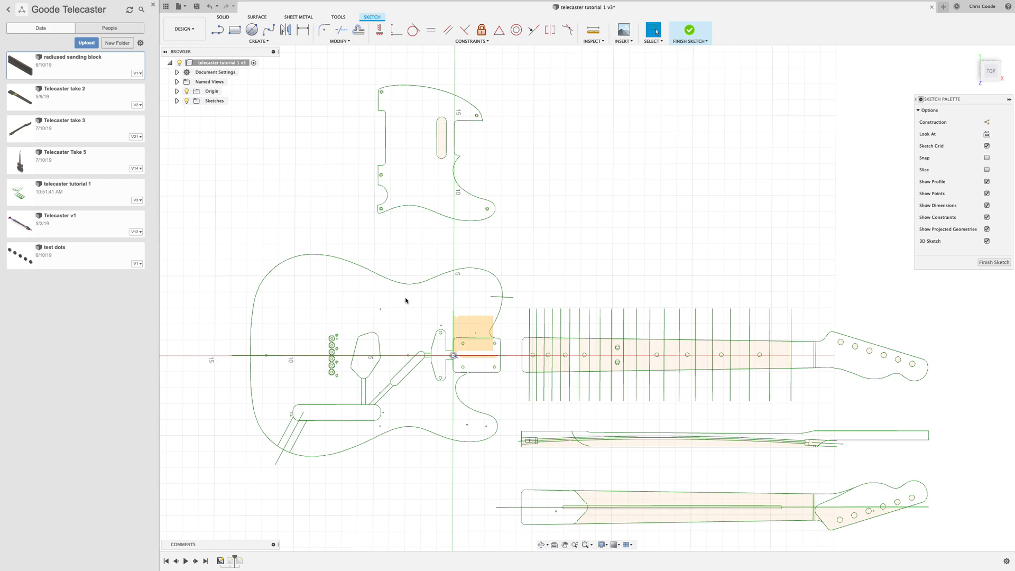
pyautogui.moveTo(412, 300)
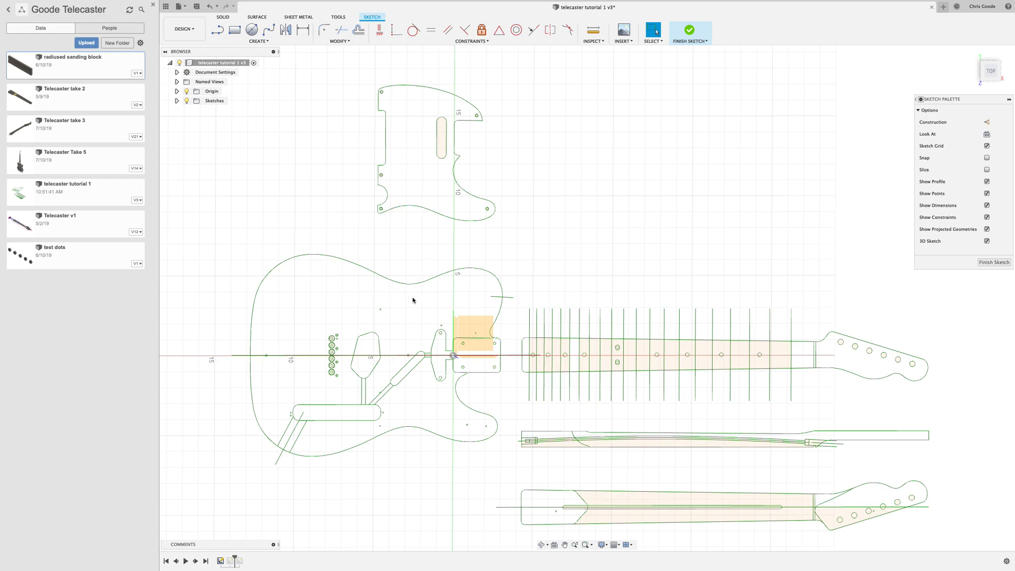
pyautogui.moveTo(484, 291)
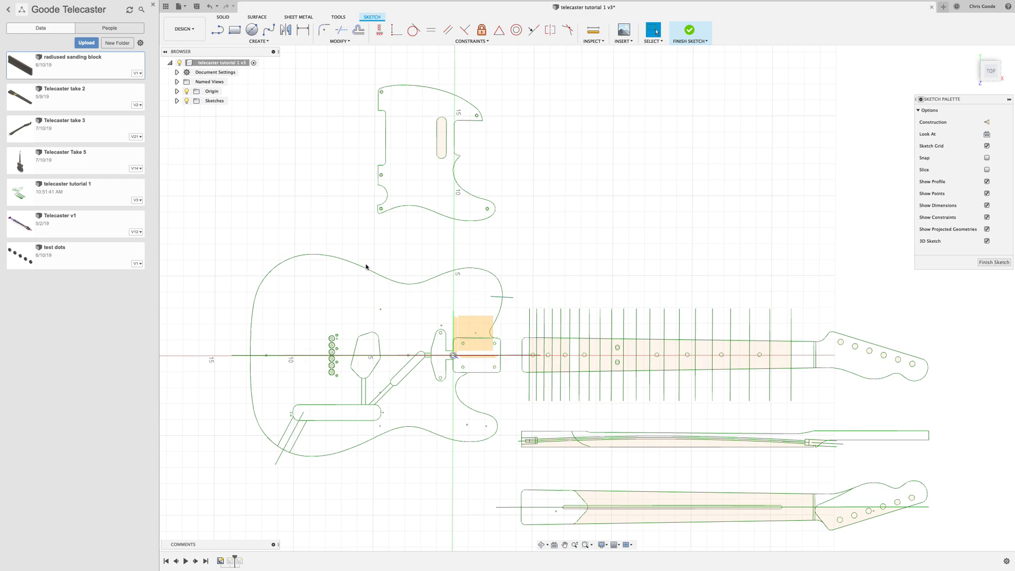
pyautogui.moveTo(544, 303)
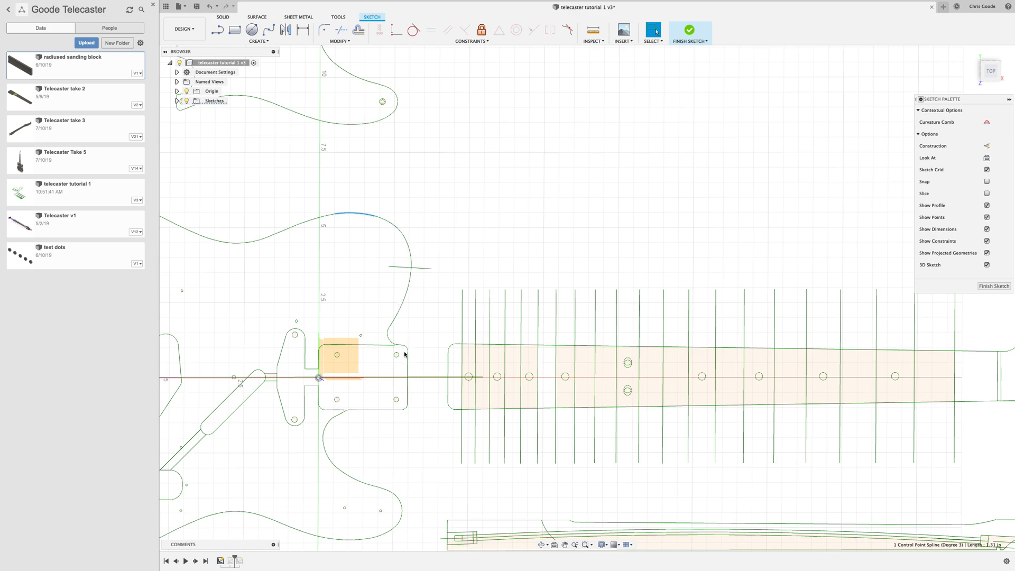
# Step: Browse the sketch Create options to find Fill Gaps
pyautogui.click(258, 40)
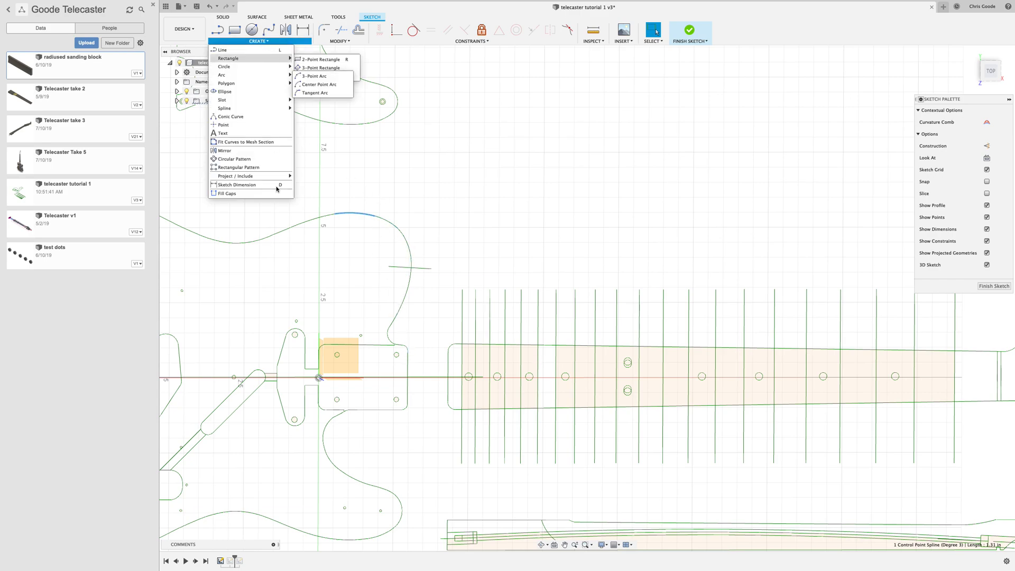
pyautogui.moveTo(246, 193)
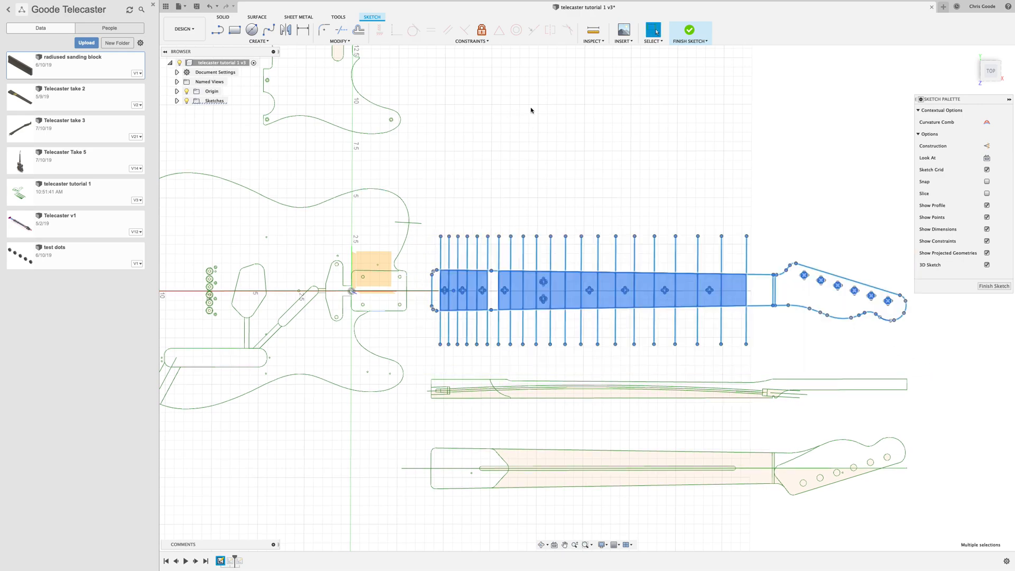
pyautogui.click(258, 32)
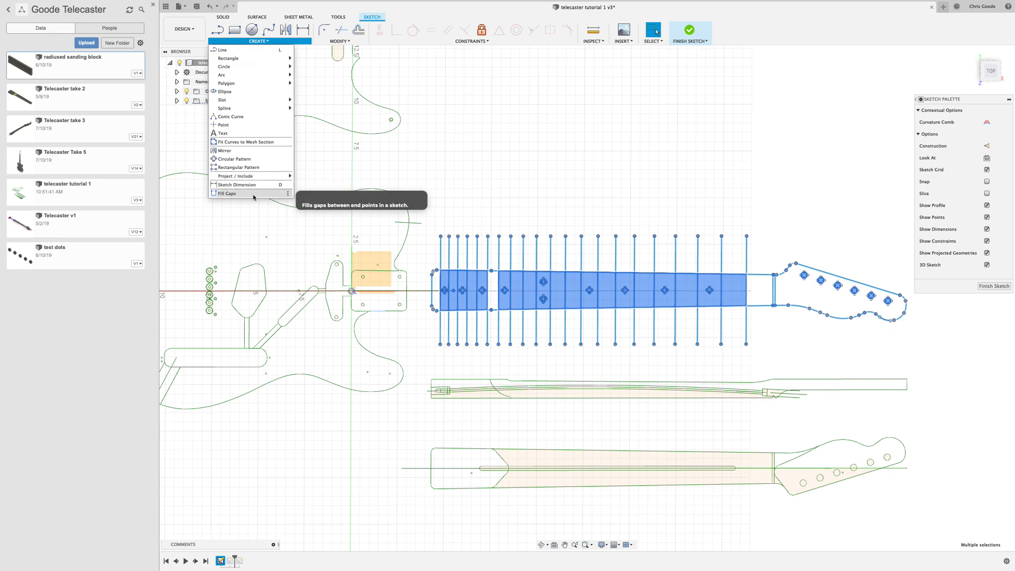
pyautogui.moveTo(258, 196)
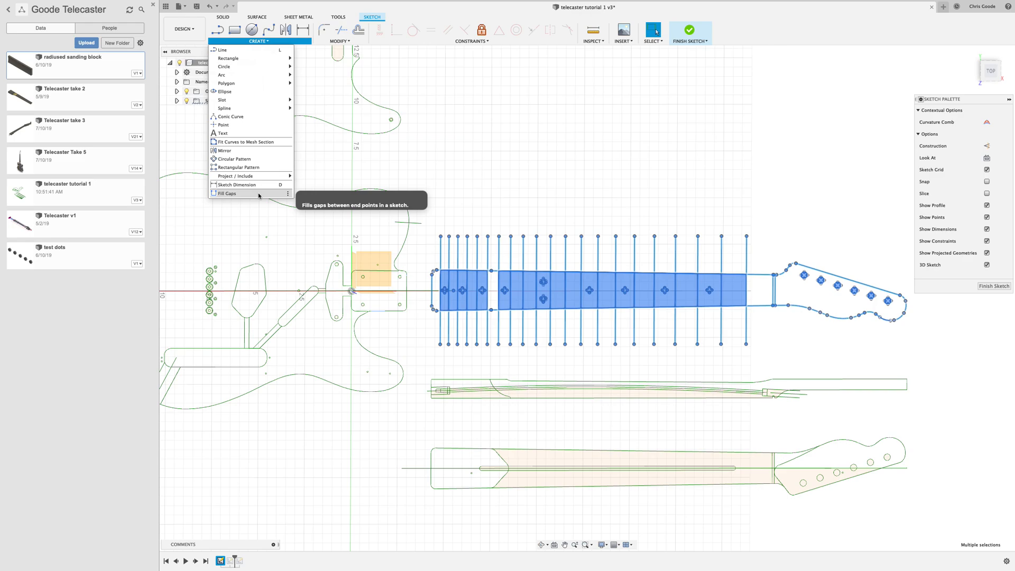
# Step: Fill gaps between neck curve end points with a 0.02 in gap width
pyautogui.click(227, 194)
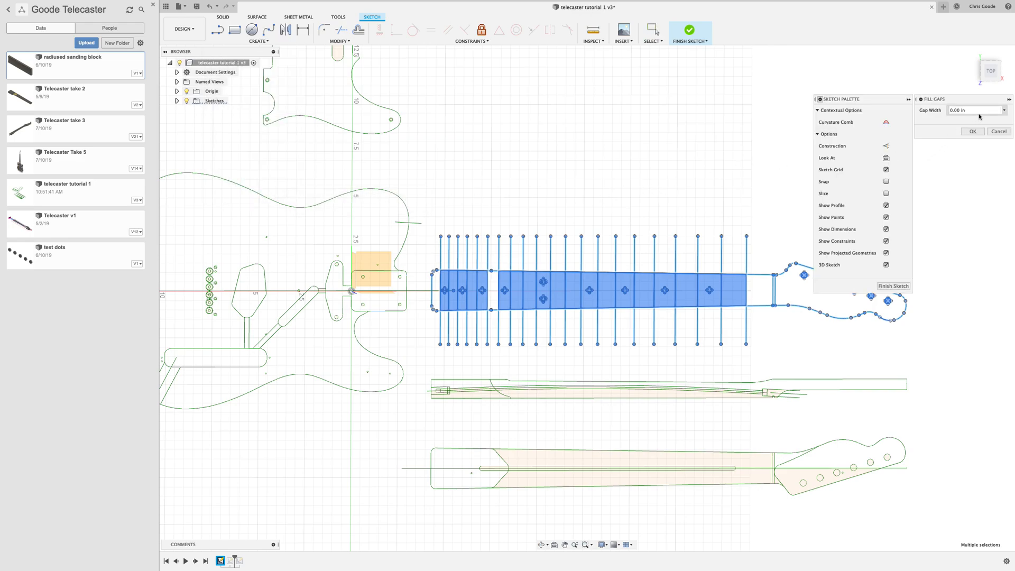
pyautogui.click(1003, 110)
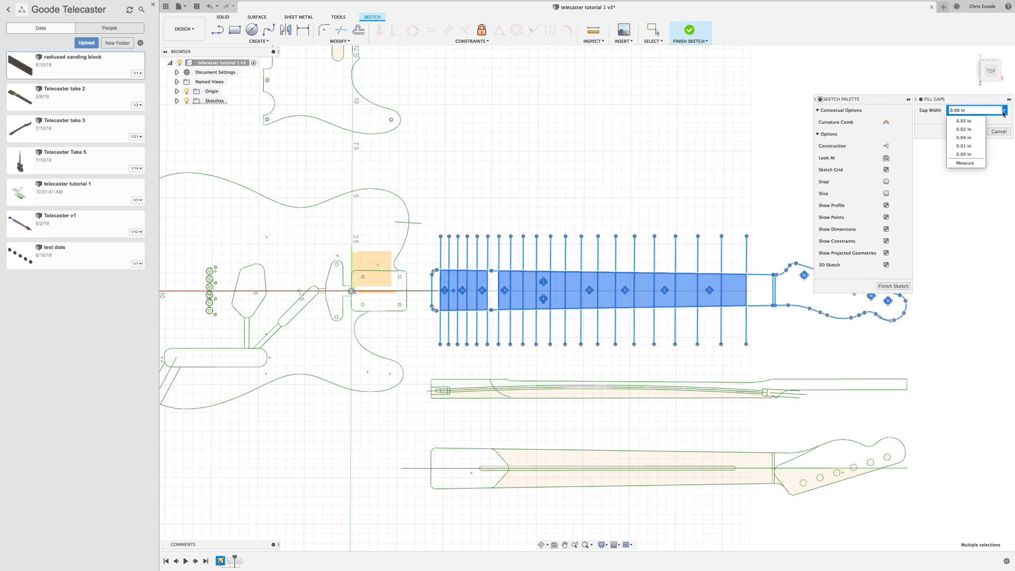
pyautogui.moveTo(963, 121)
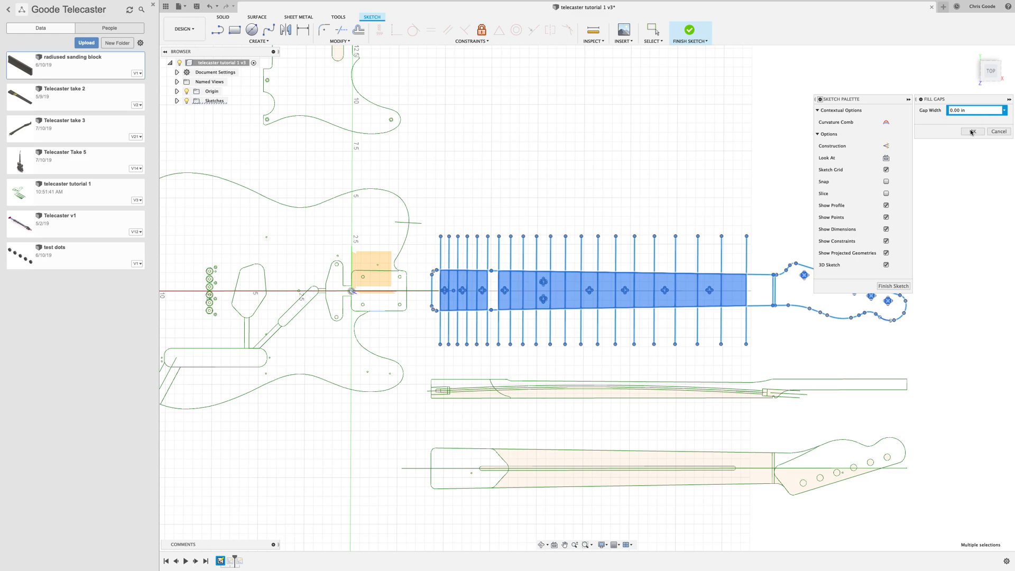
pyautogui.write('0.02 in')
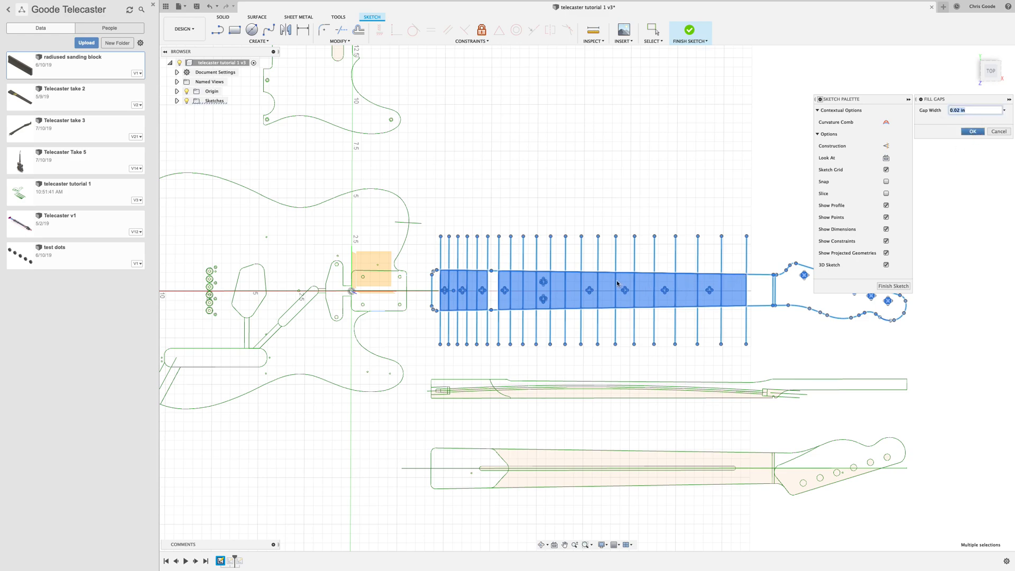
pyautogui.click(971, 131)
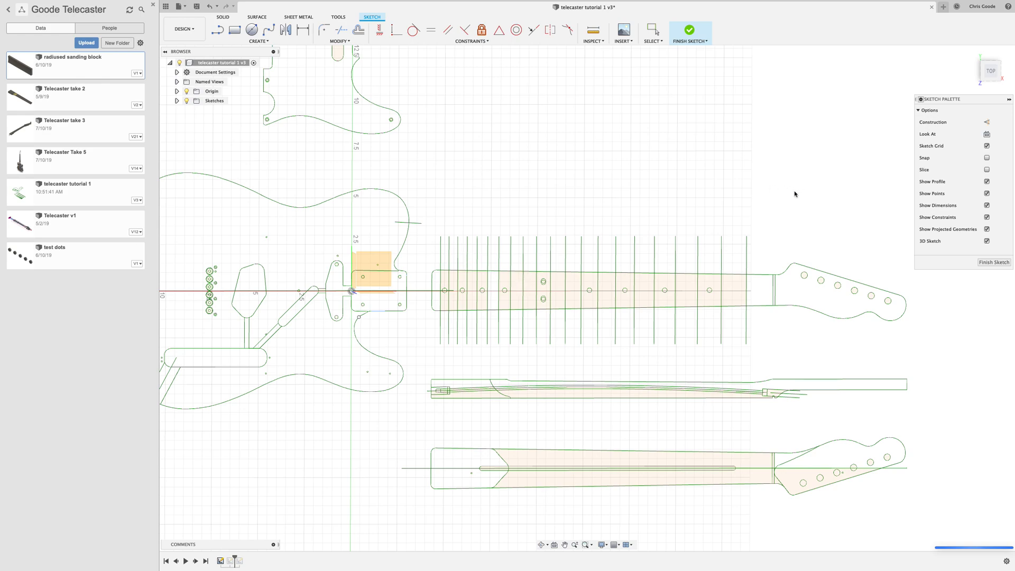
# Step: Select the body outline region to confirm it forms one closed profile
pyautogui.click(652, 30)
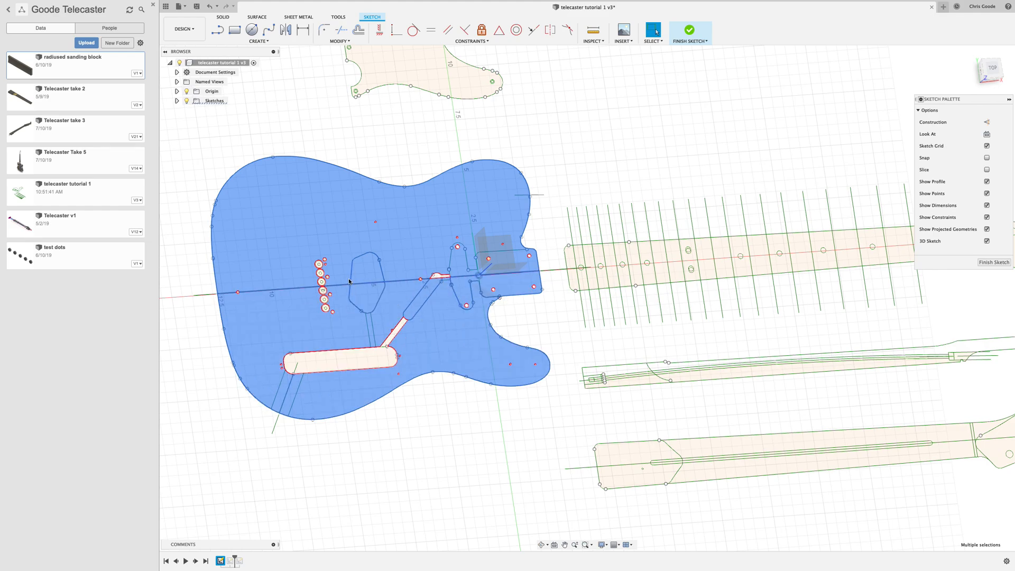
pyautogui.moveTo(484, 137)
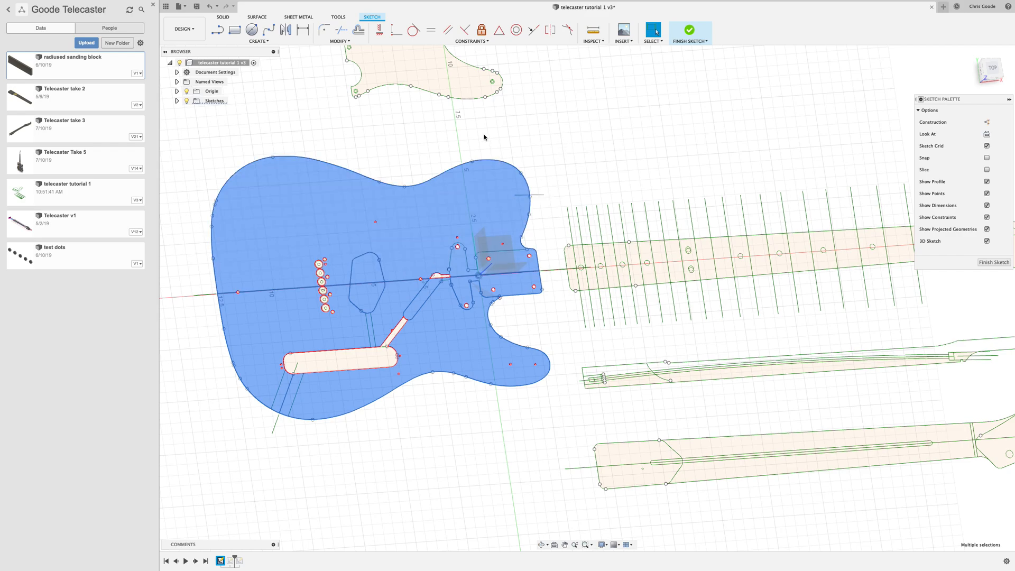
pyautogui.moveTo(570, 149)
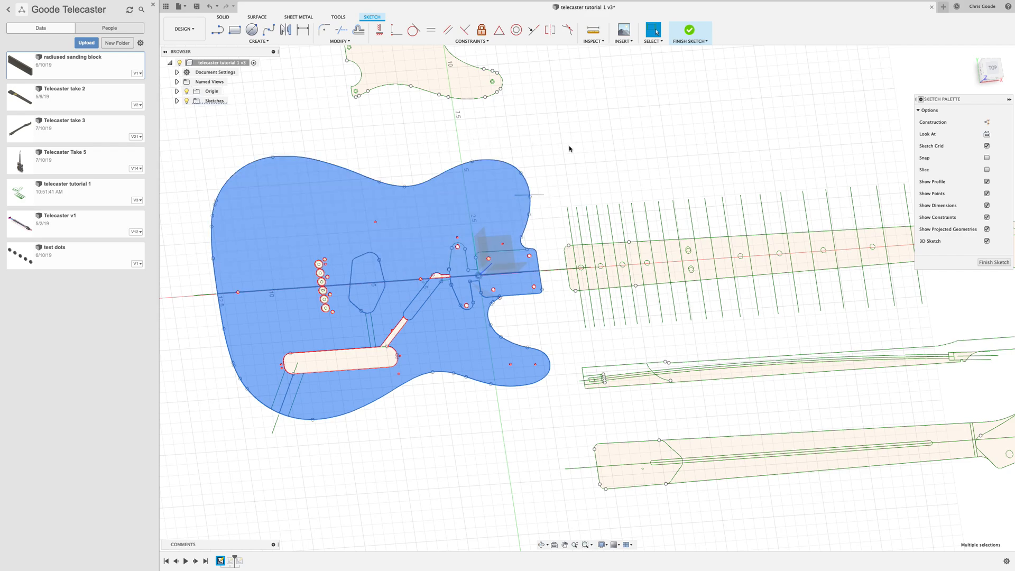
pyautogui.moveTo(560, 159)
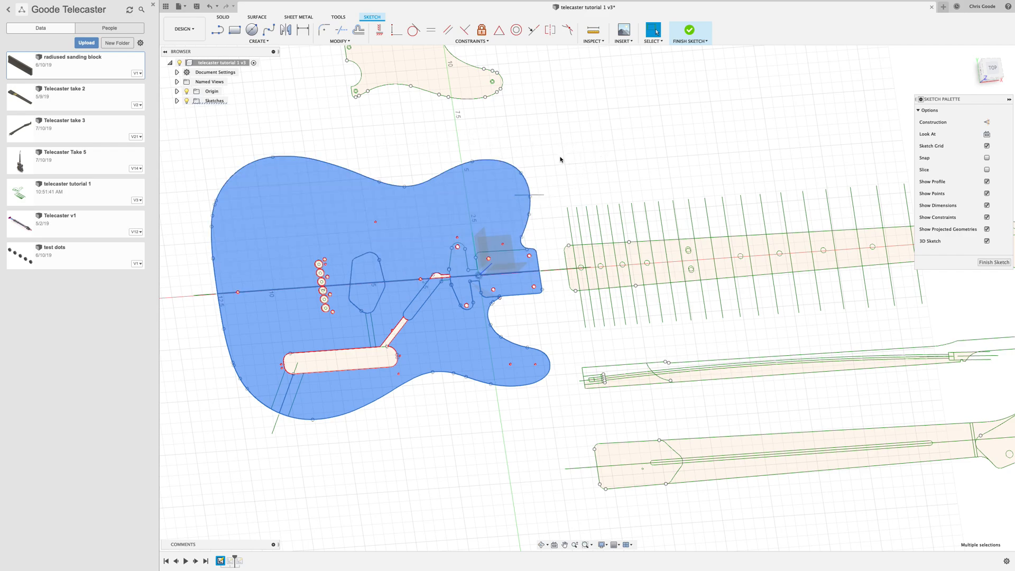
pyautogui.moveTo(553, 153)
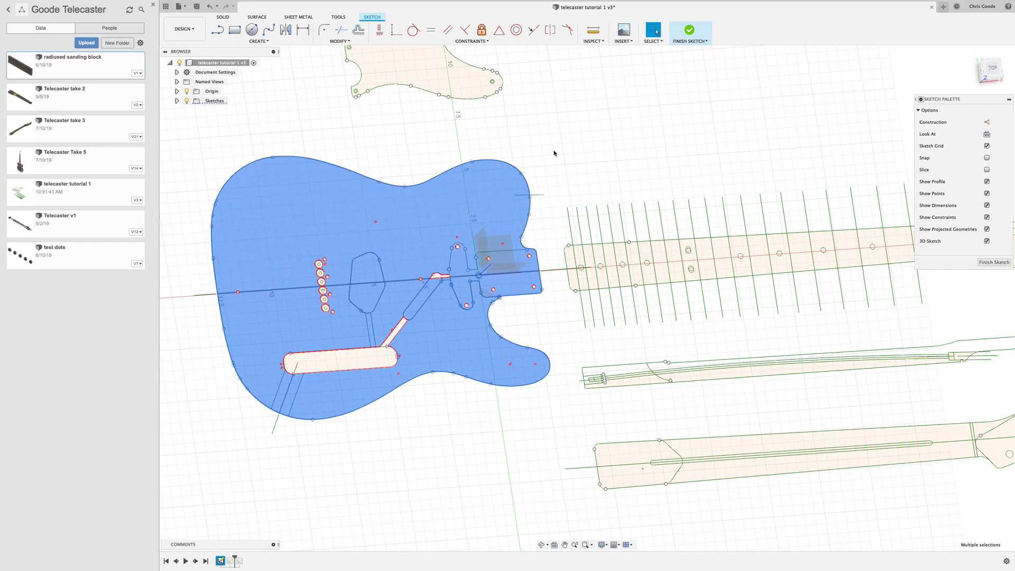